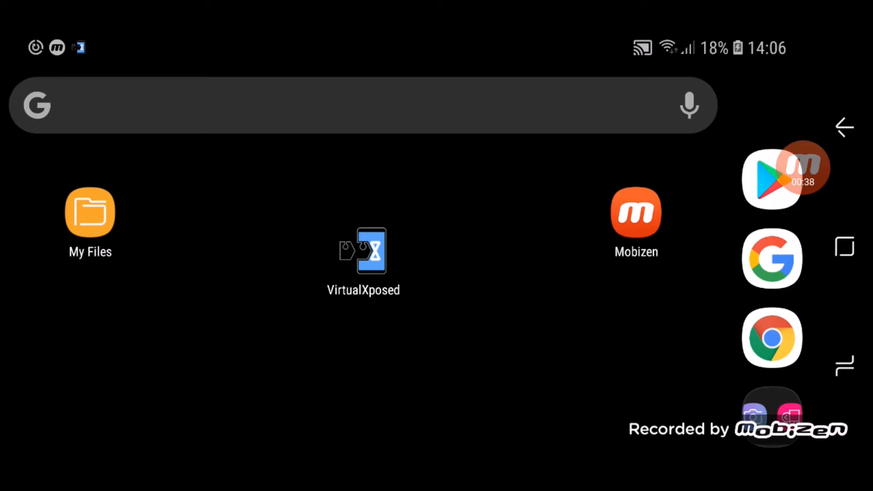
- Launch the VirtualXposed virtual space from the home screen
{"action": "left_click", "coordinate": [364, 255]}
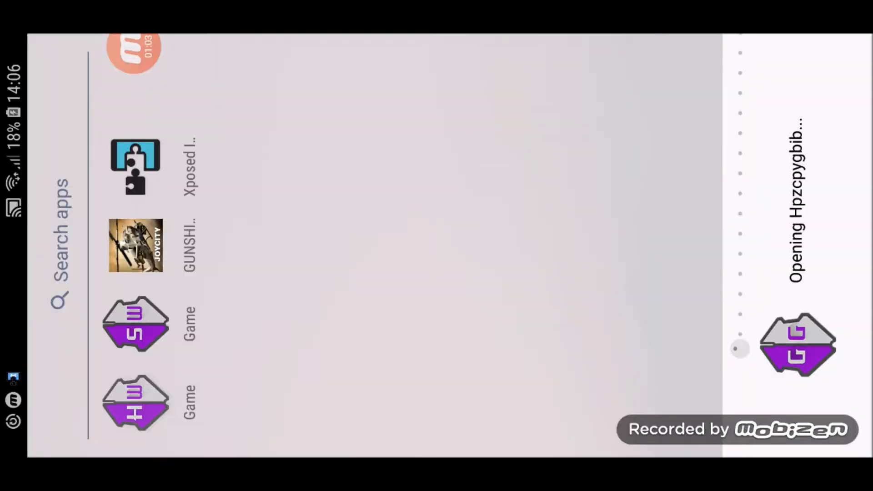
- Start Gunship Battle inside VirtualXposed and reach the hangar with the Longinus M
{"action": "left_click", "coordinate": [797, 348]}
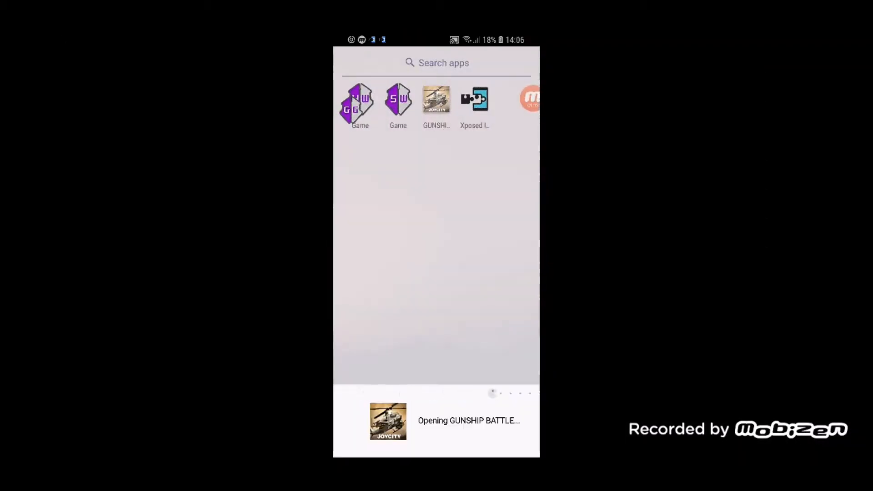
{"action": "left_click", "coordinate": [436, 100]}
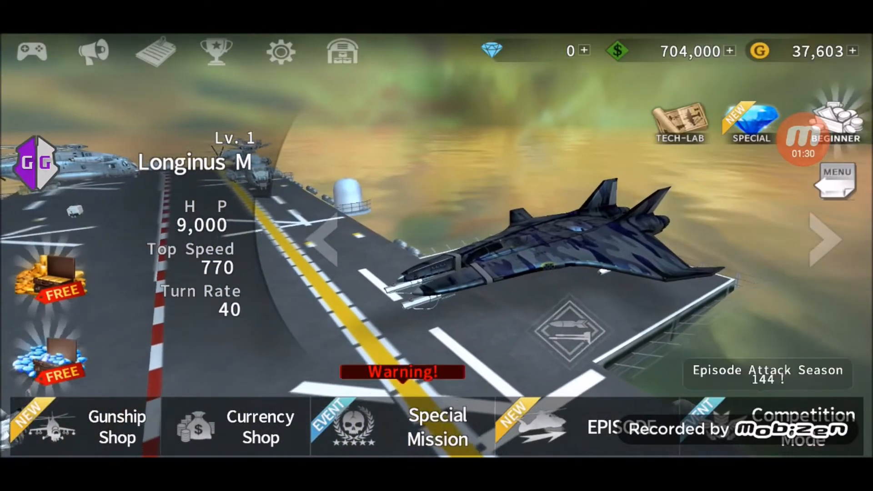
- Visit the Option screen and episode list, then reach the Longinus M's GSh-47-1 equip screen
{"action": "left_click", "coordinate": [282, 50]}
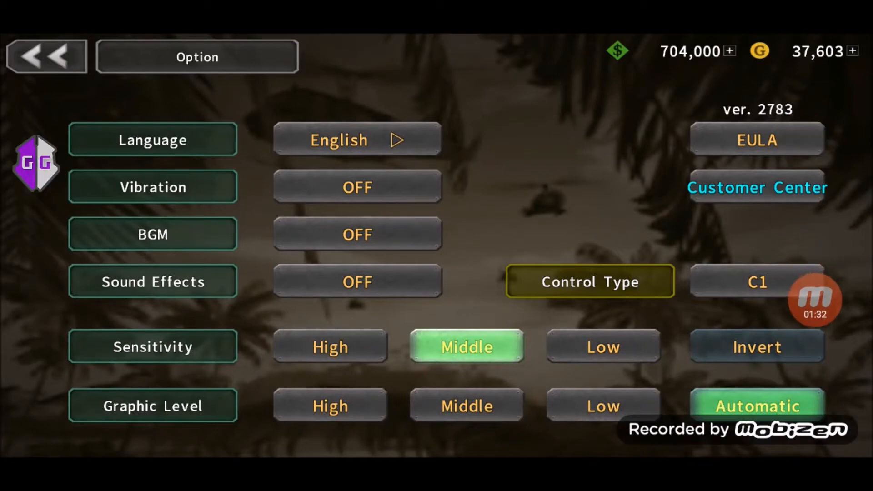
{"action": "left_click_drag", "start_coordinate": [35, 162], "coordinate": [622, 171]}
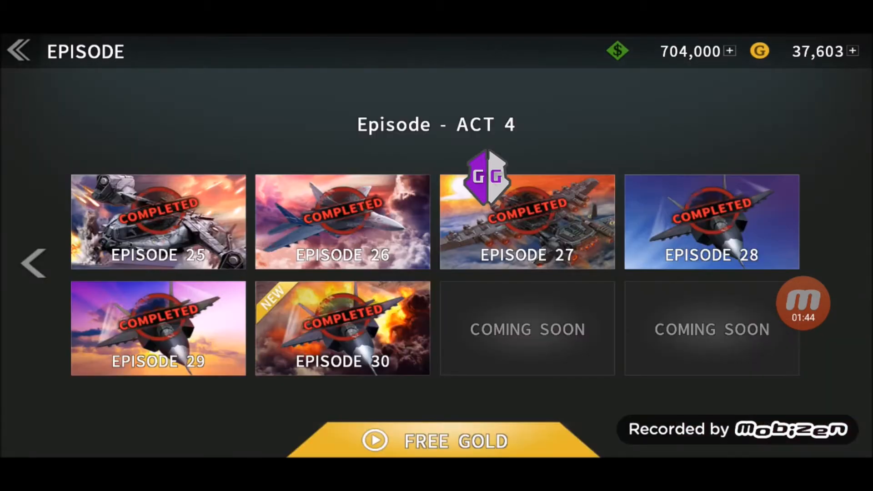
{"action": "left_click", "coordinate": [20, 50]}
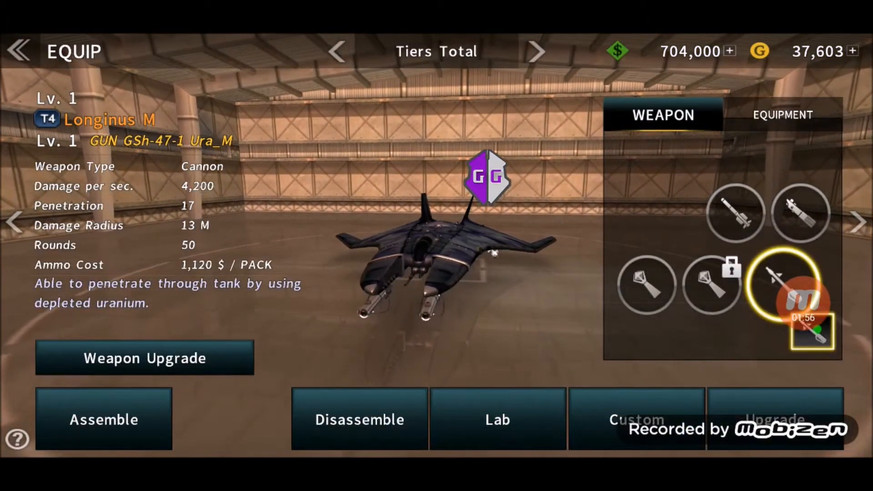
- Show the Booster Stealth stats (Top Speed 1,620) and bring up GameGuardian over the game
{"action": "left_click", "coordinate": [784, 115]}
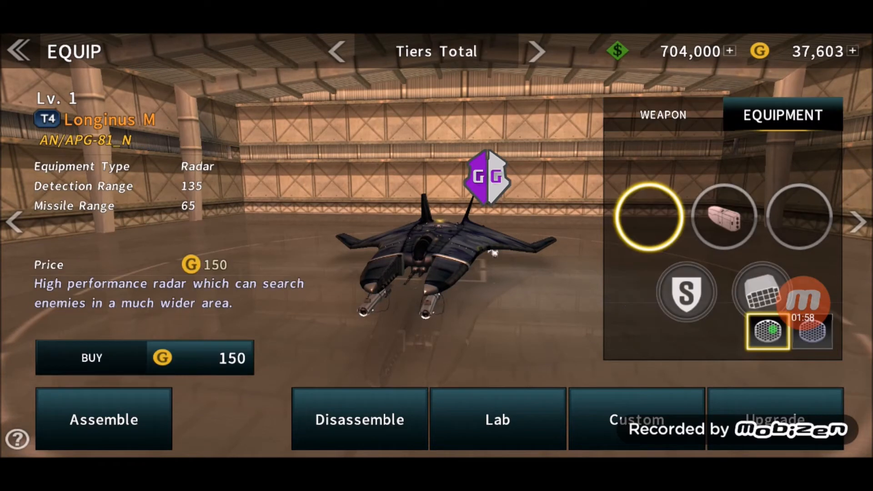
{"action": "left_click", "coordinate": [724, 219]}
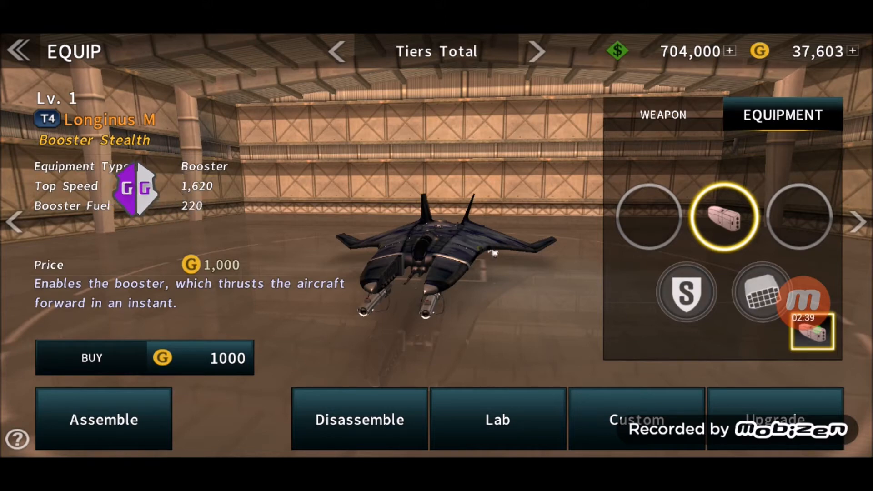
{"action": "left_click", "coordinate": [803, 299]}
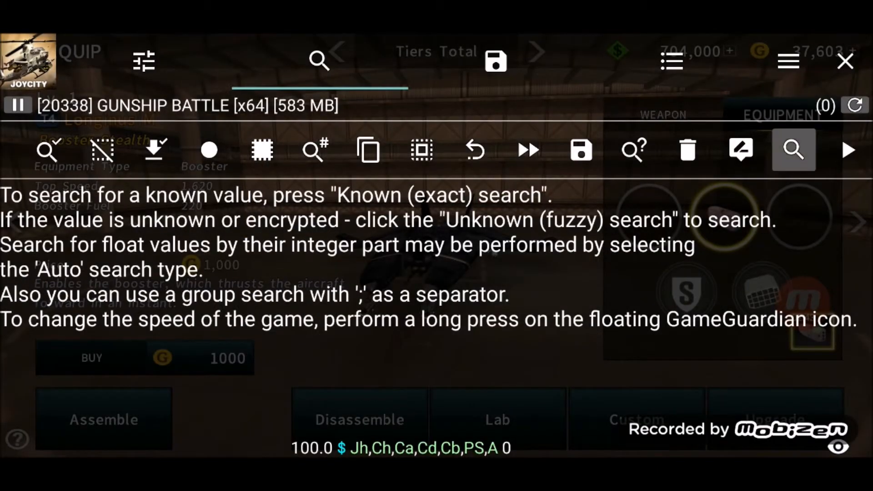
- Run a Dword group search for 936;425 and enter 936 to refine the results
{"action": "left_click", "coordinate": [794, 150]}
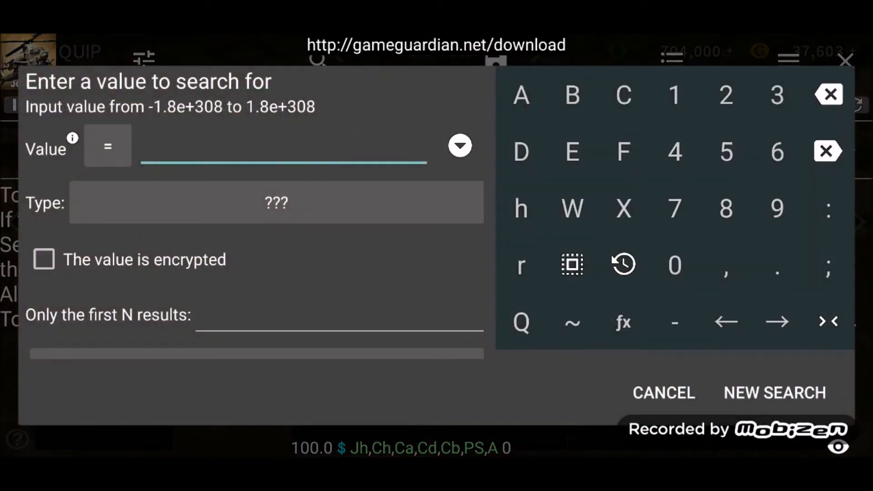
{"action": "type", "text": "936;425"}
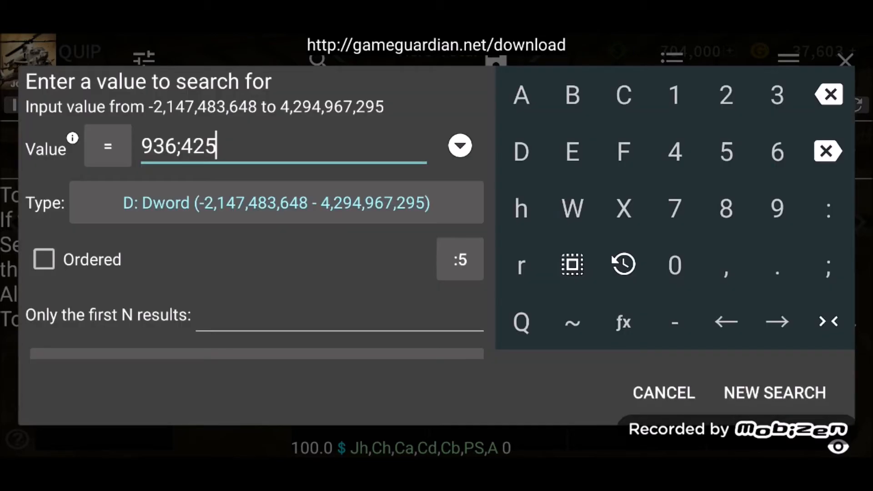
{"action": "left_click", "coordinate": [774, 393]}
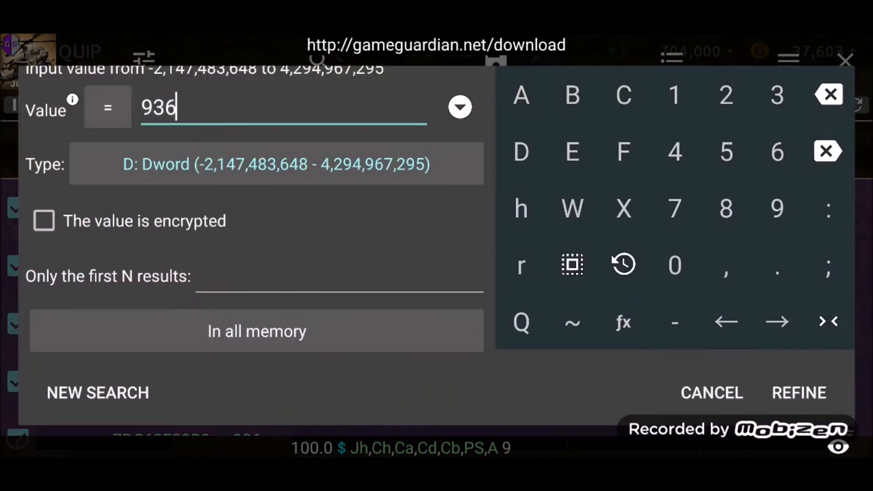
- Narrow the results to 936 and jump to that value's address in the memory view
{"action": "left_click", "coordinate": [799, 393]}
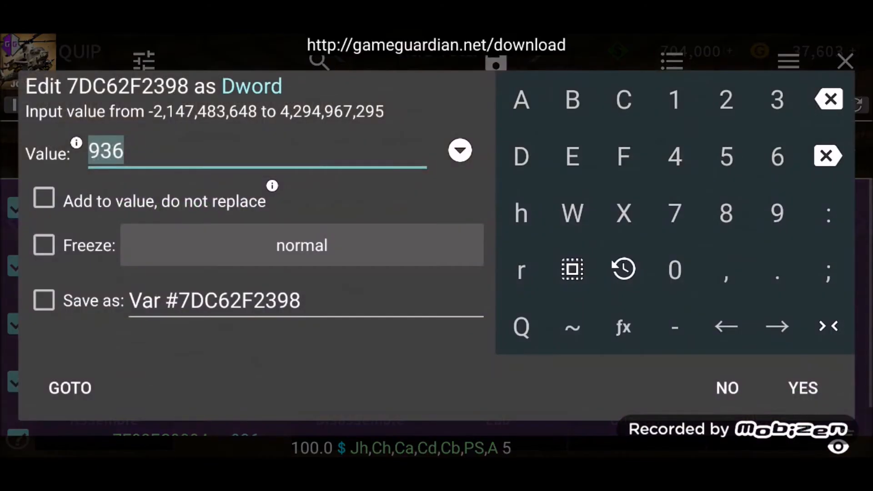
{"action": "left_click", "coordinate": [802, 388]}
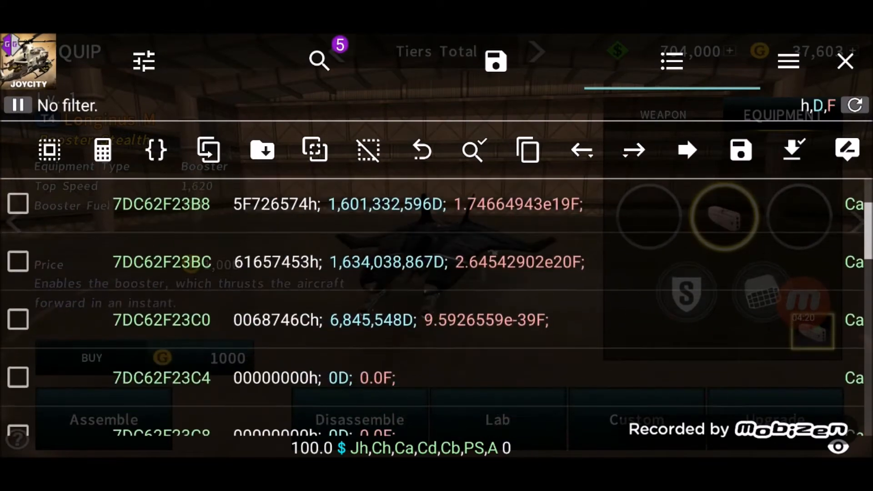
- Mark the memory entry at 7DC62F2A38 (value 52,348,280) for editing
{"action": "scroll", "scroll_direction": "down", "scroll_amount": 3}
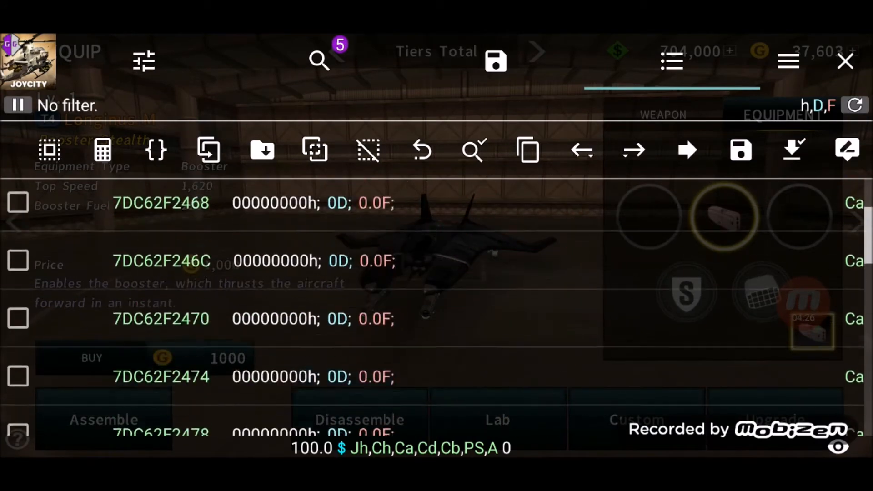
{"action": "scroll", "scroll_direction": "down", "scroll_amount": 3}
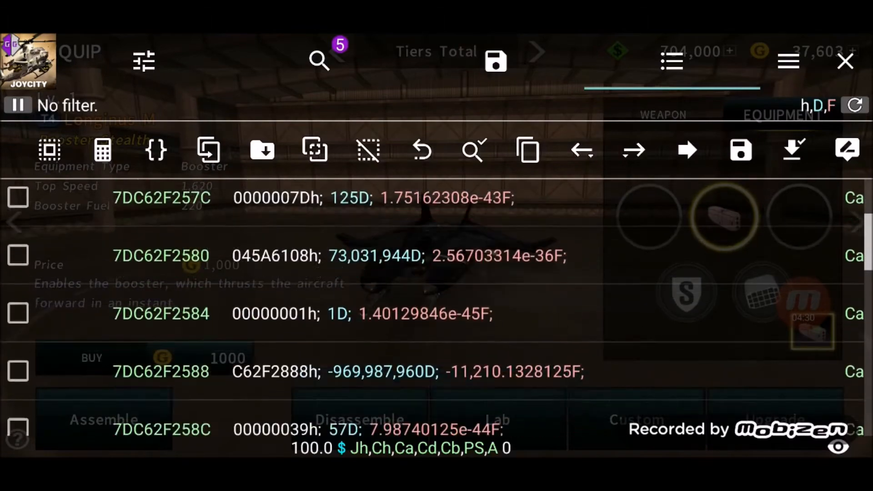
{"action": "scroll", "scroll_direction": "down", "scroll_amount": 3}
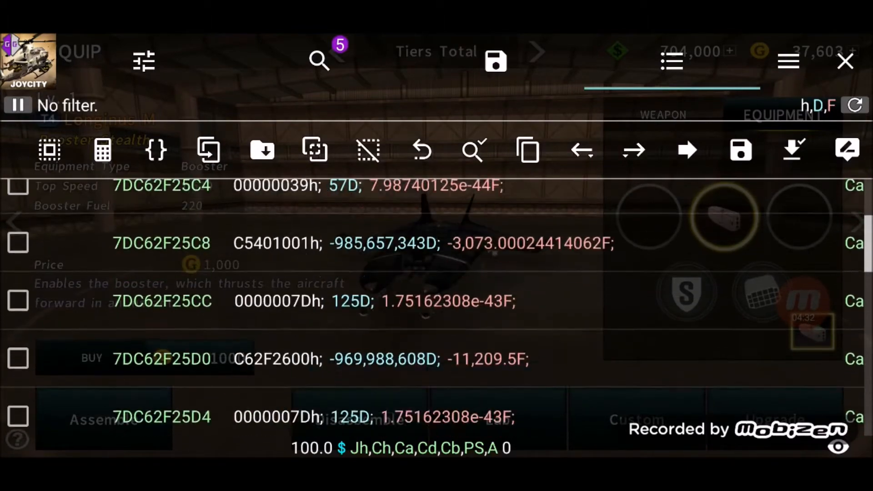
{"action": "scroll", "scroll_direction": "down", "scroll_amount": 3}
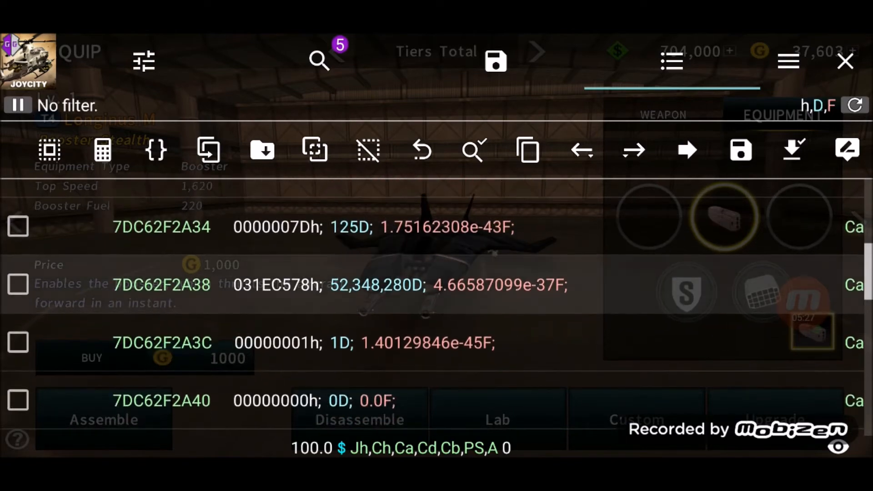
{"action": "left_click", "coordinate": [18, 284]}
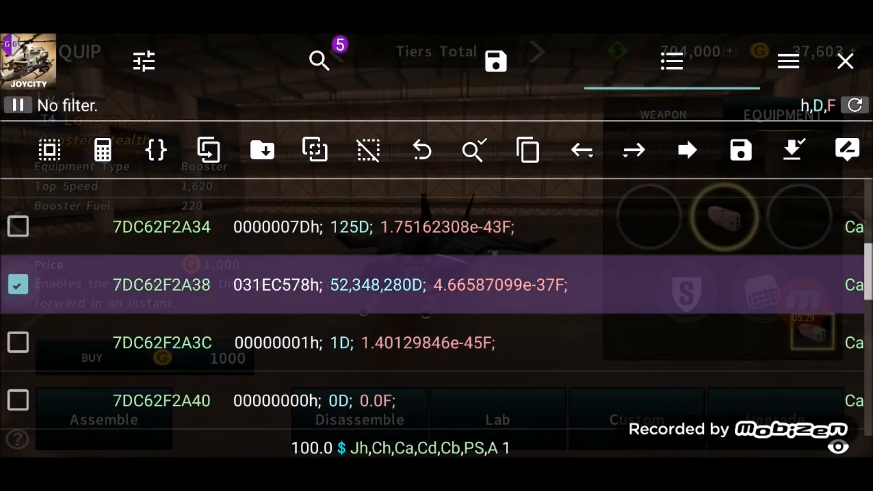
{"action": "scroll", "scroll_direction": "down", "scroll_amount": 3}
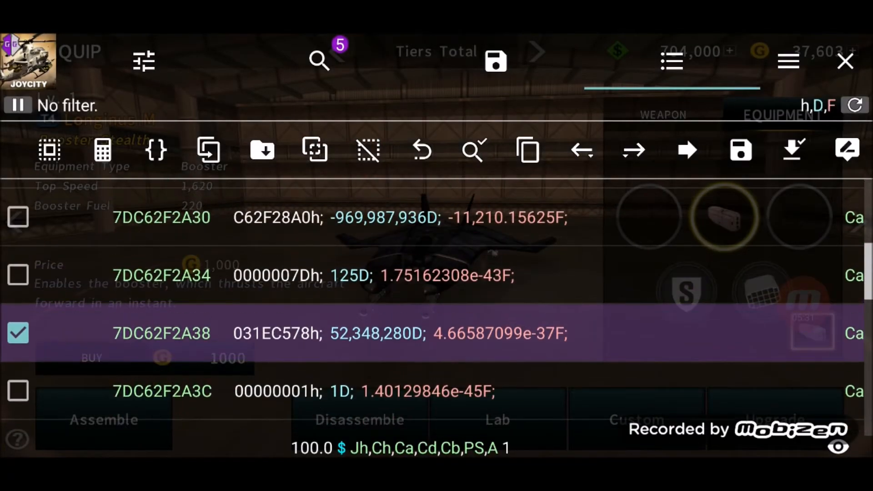
{"action": "scroll", "scroll_direction": "down", "scroll_amount": 3}
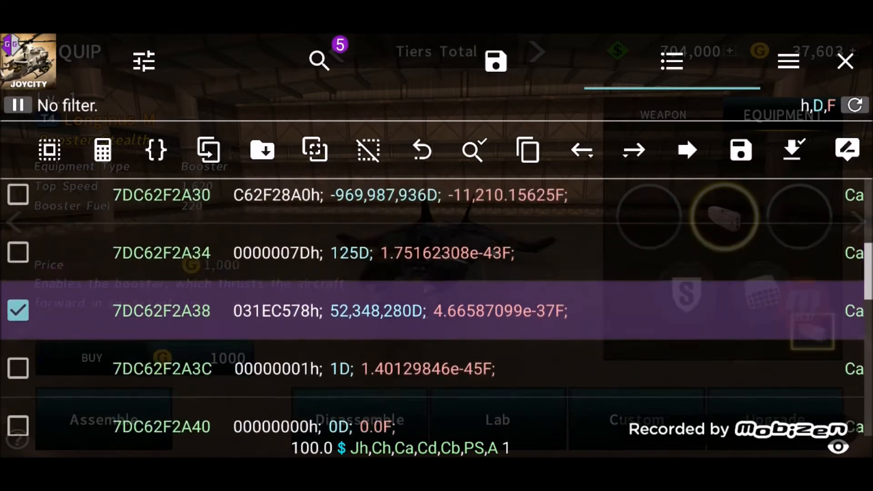
{"action": "scroll", "scroll_direction": "down", "scroll_amount": 3}
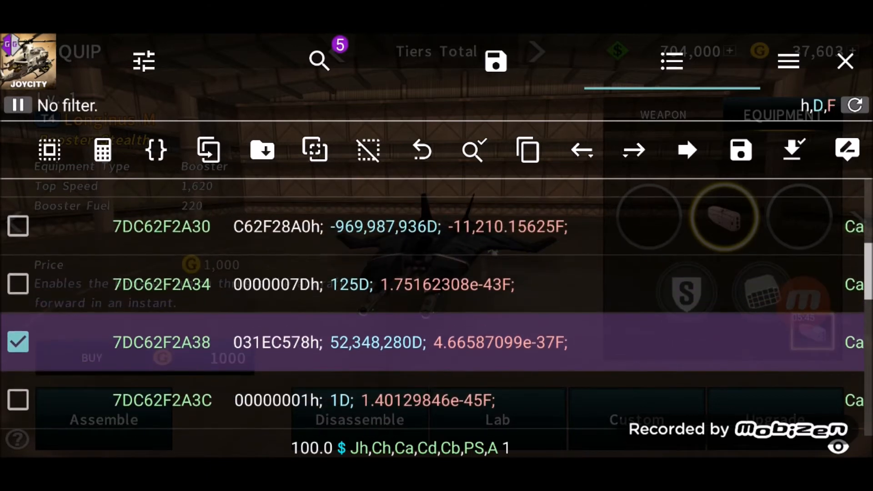
- Set address 7DC62F2A38 to Dword 6,998,910 and return to the game's episode list
{"action": "left_click", "coordinate": [18, 227]}
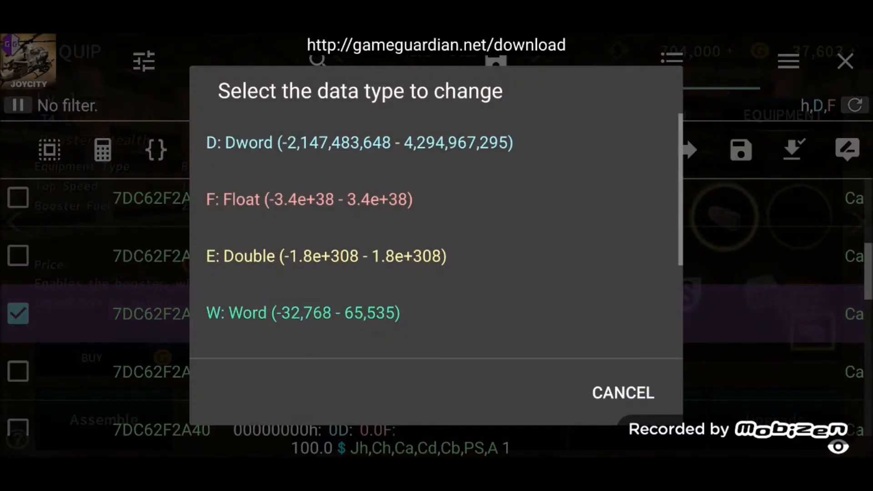
{"action": "left_click", "coordinate": [251, 142]}
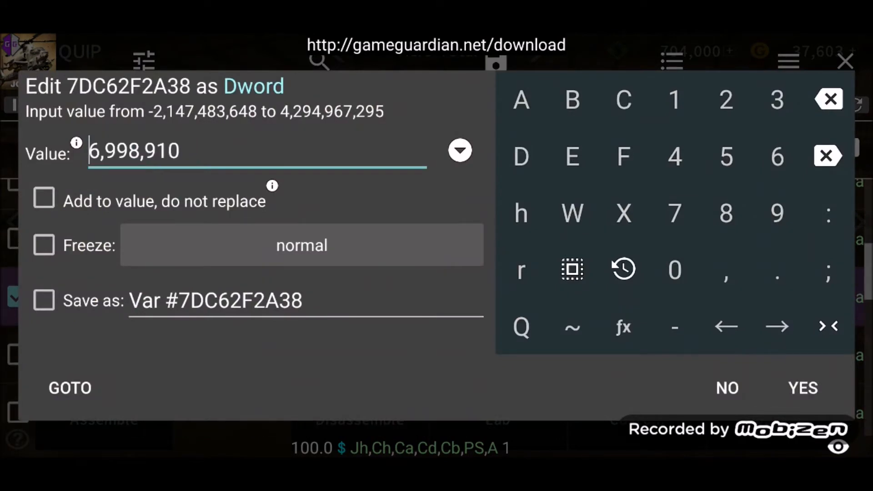
{"action": "left_click", "coordinate": [802, 387]}
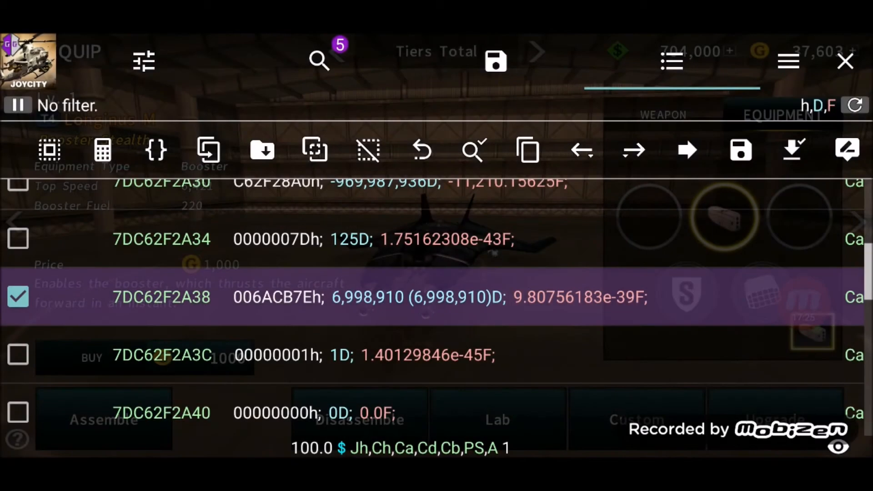
{"action": "left_click", "coordinate": [844, 62]}
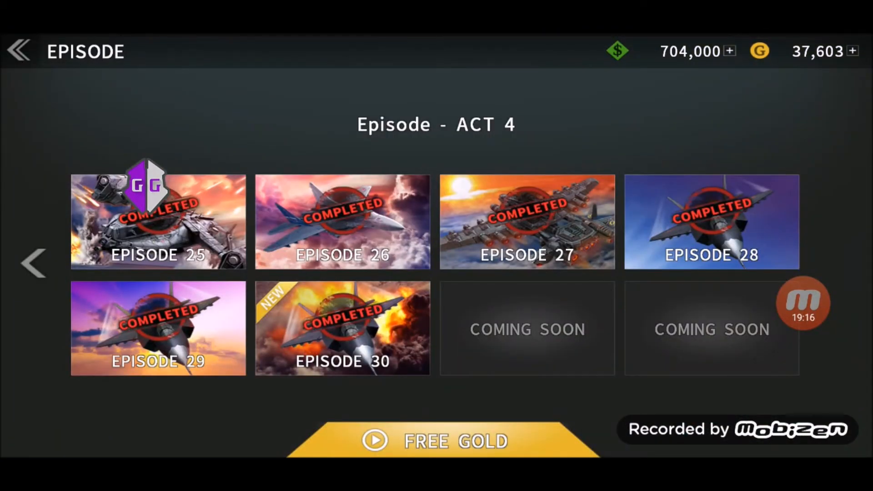
- Select Episode 14's Reclaim mission, then start Episode 7's Bomber Escort with the Longinus M
{"action": "left_click", "coordinate": [31, 267]}
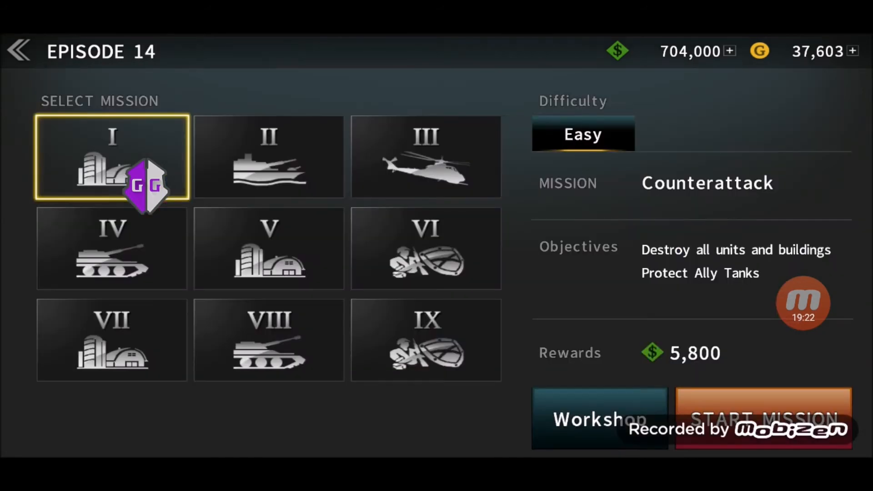
{"action": "left_click", "coordinate": [429, 253]}
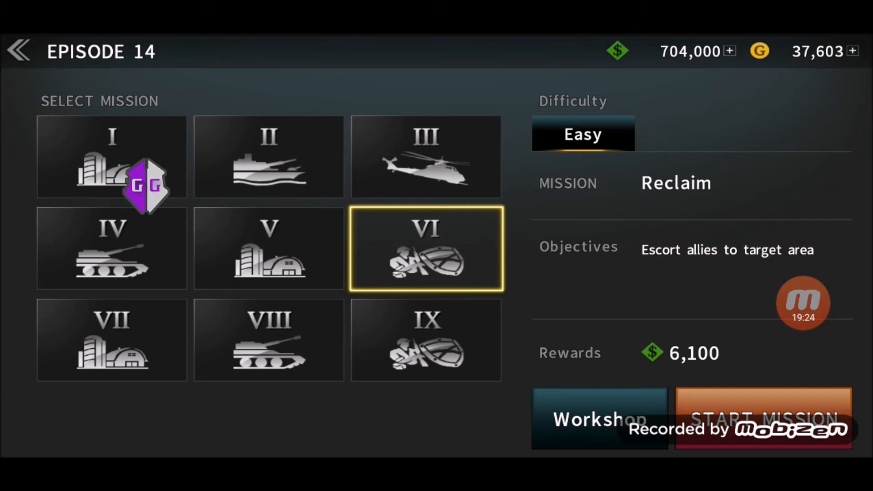
{"action": "left_click", "coordinate": [762, 414]}
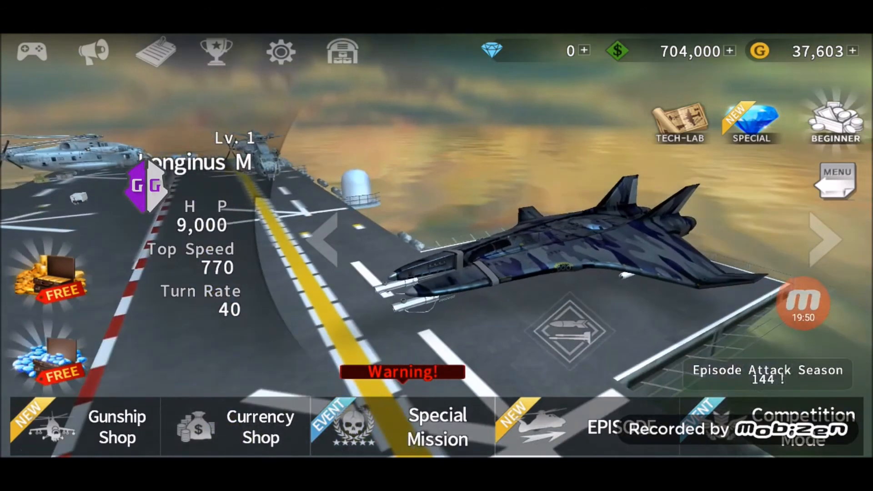
{"action": "left_click", "coordinate": [618, 431]}
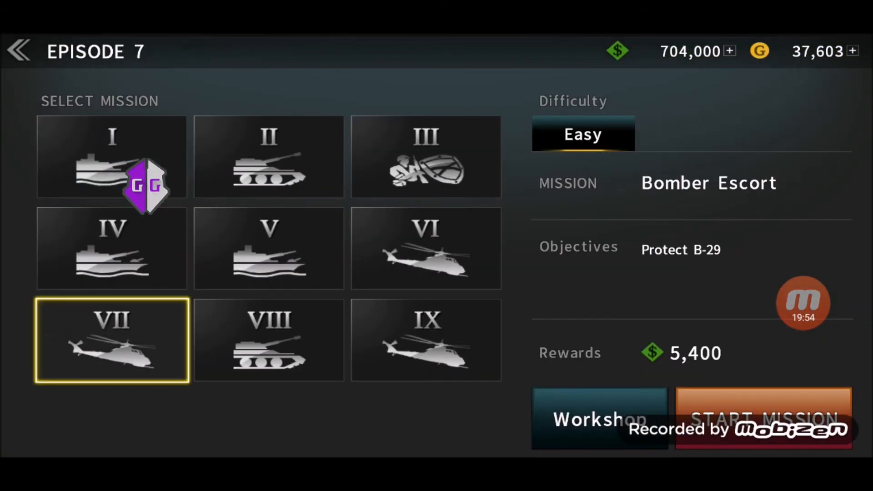
{"action": "left_click", "coordinate": [764, 418]}
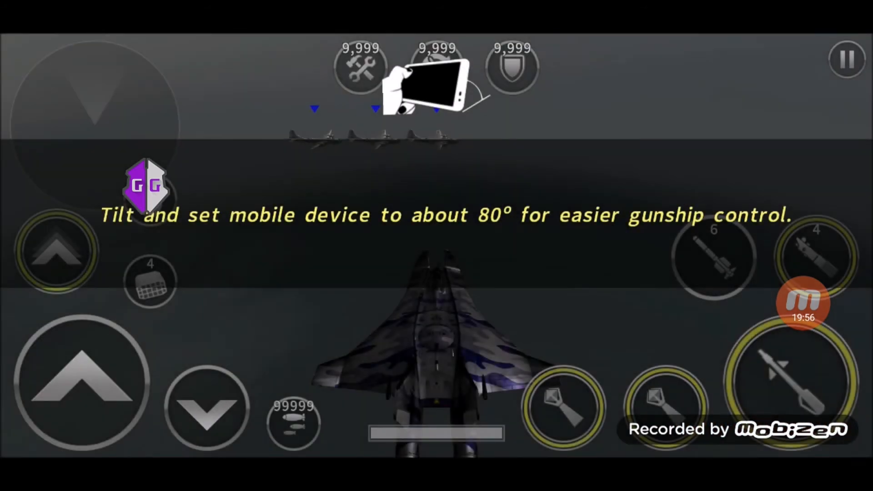